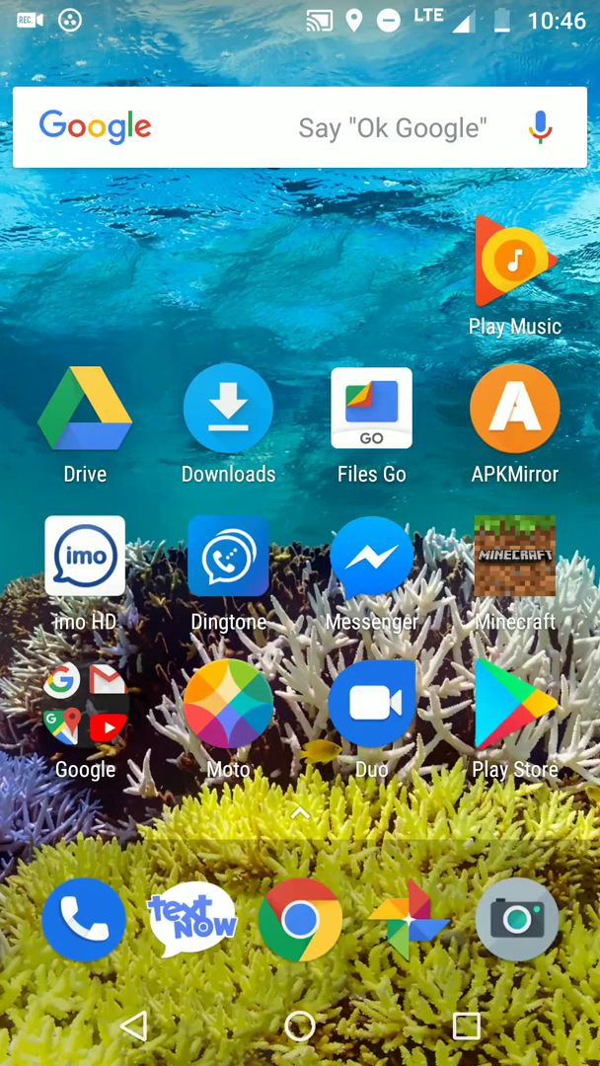
Launch Play Music and open the library playlists showing 00-playlist
left_click(514, 269)
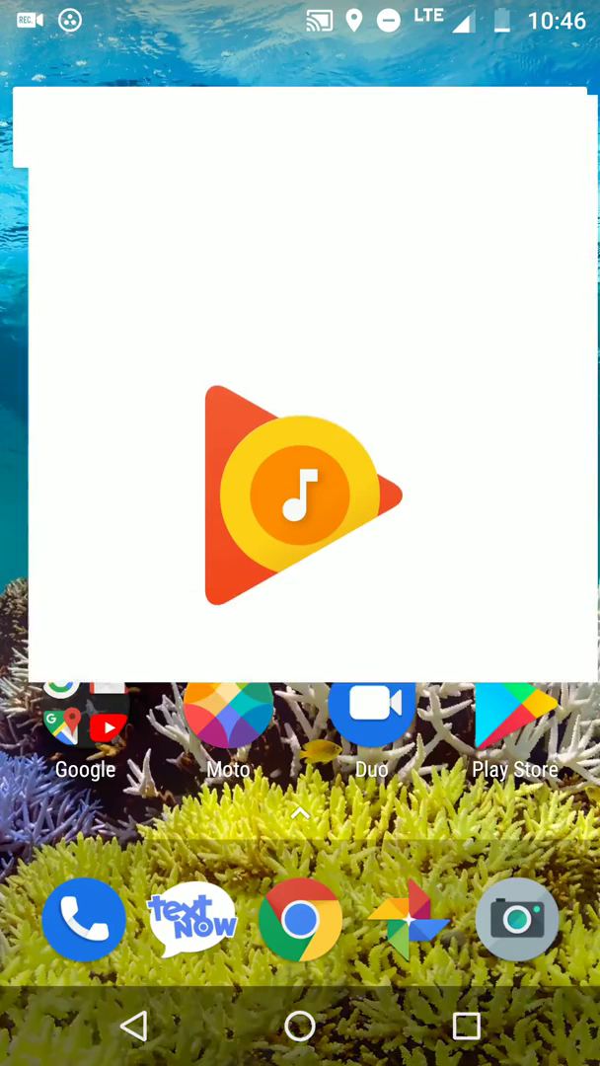
left_click(300, 491)
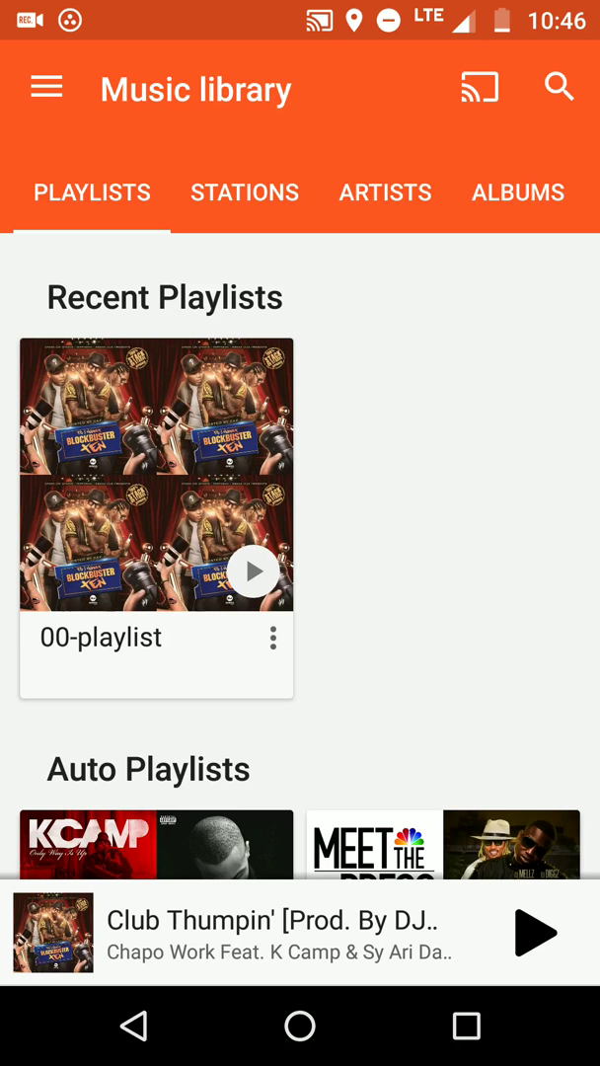
Start the Future radio station from the Home recommendations feed
left_click(46, 88)
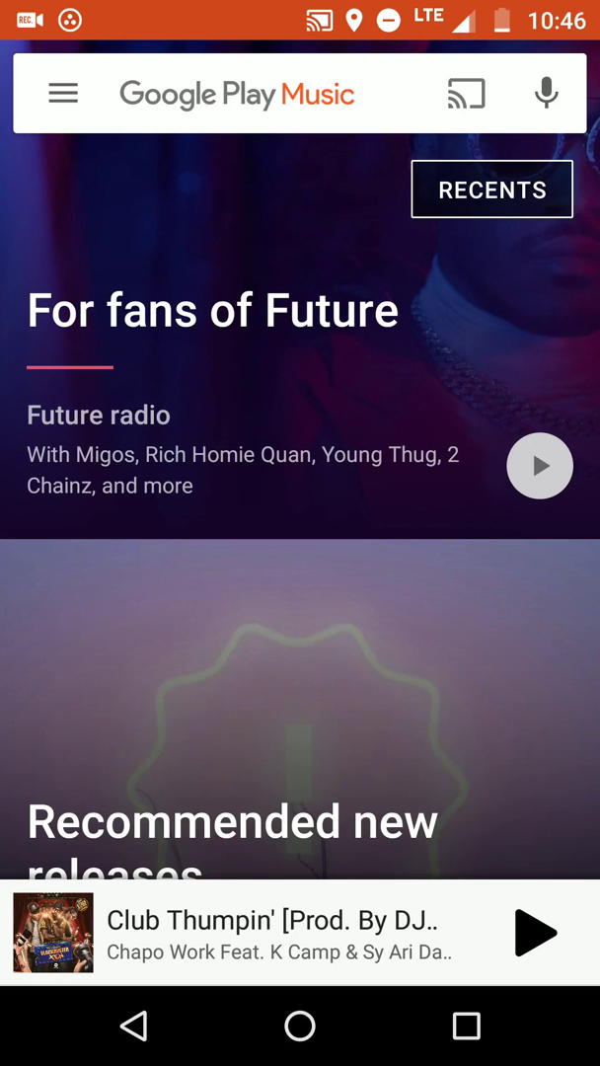
left_click(540, 465)
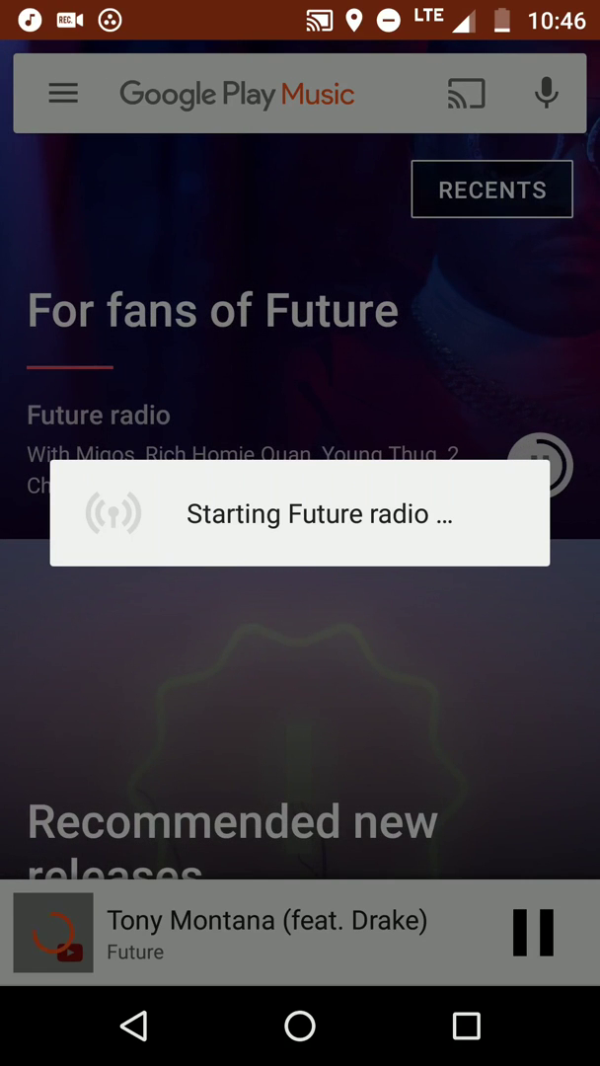
left_click(539, 465)
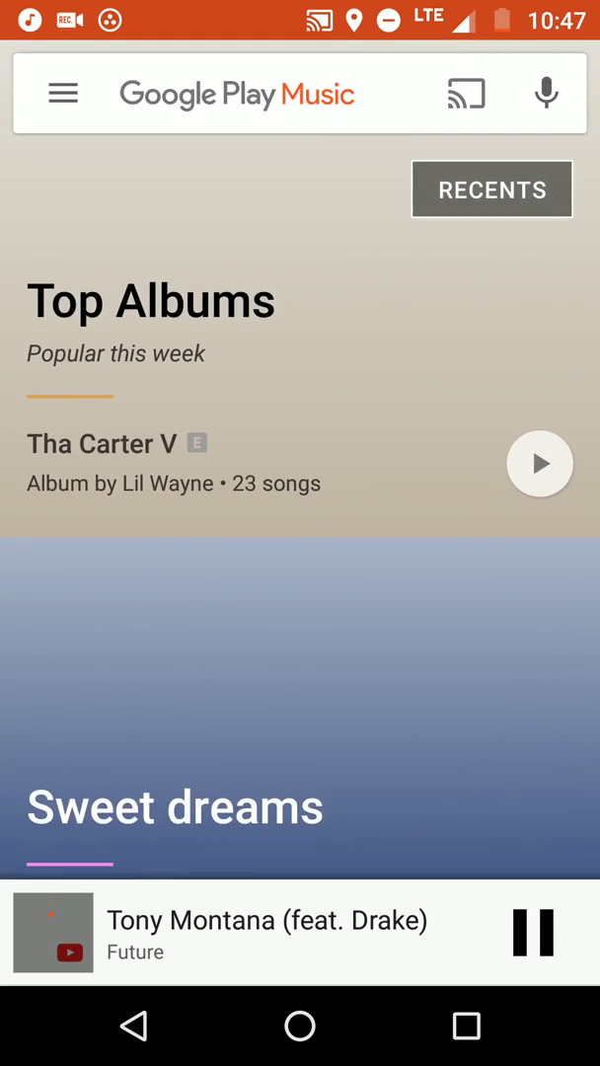
Start a radio station based on Lil Wayne's Tha Carter V from Top Albums
scroll("down", 3)
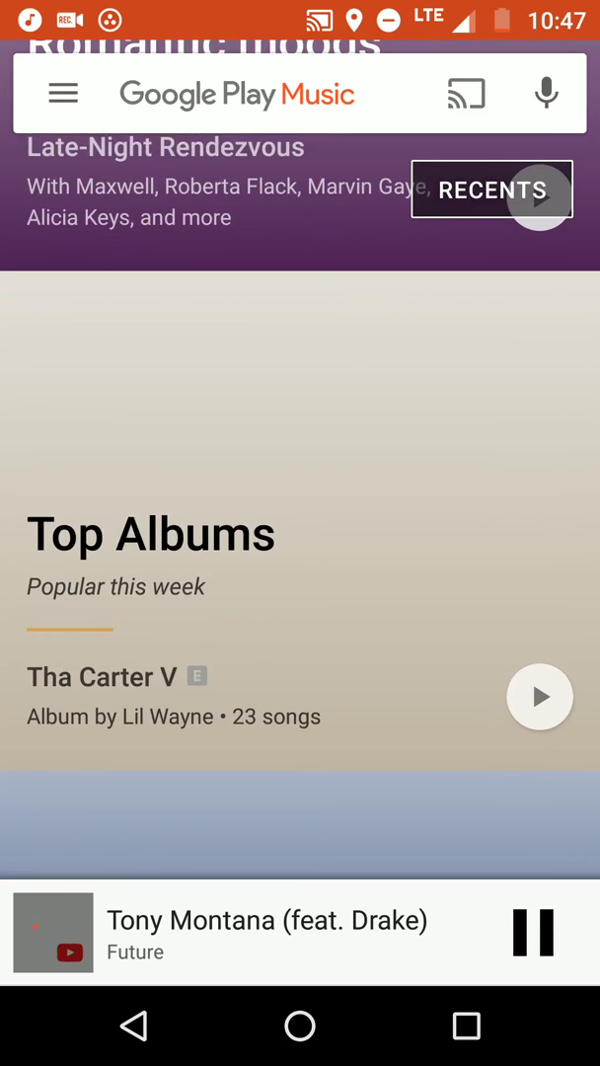
left_click(540, 696)
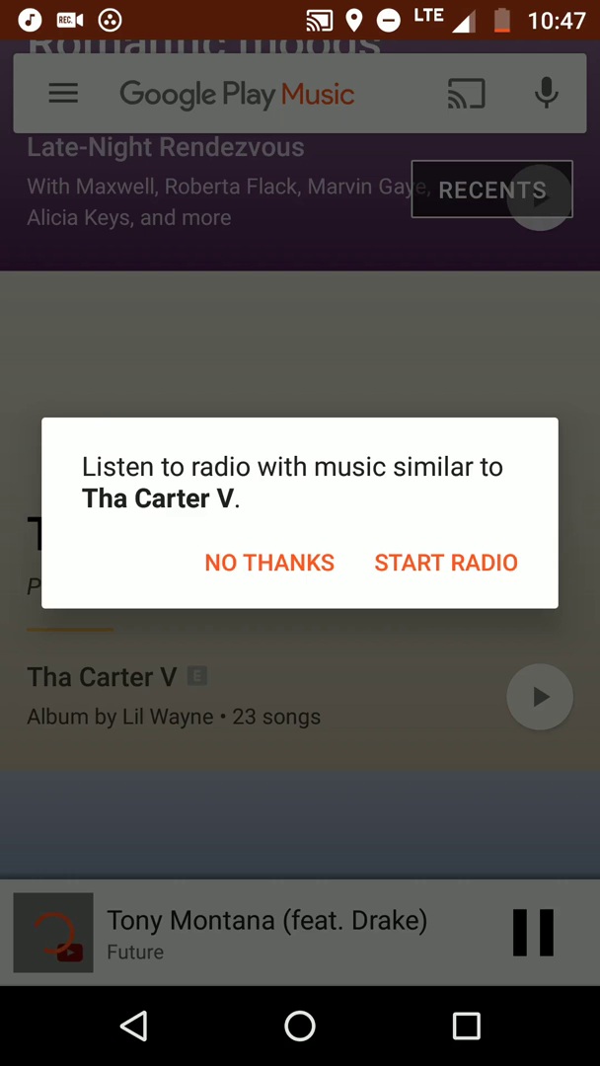
left_click(445, 563)
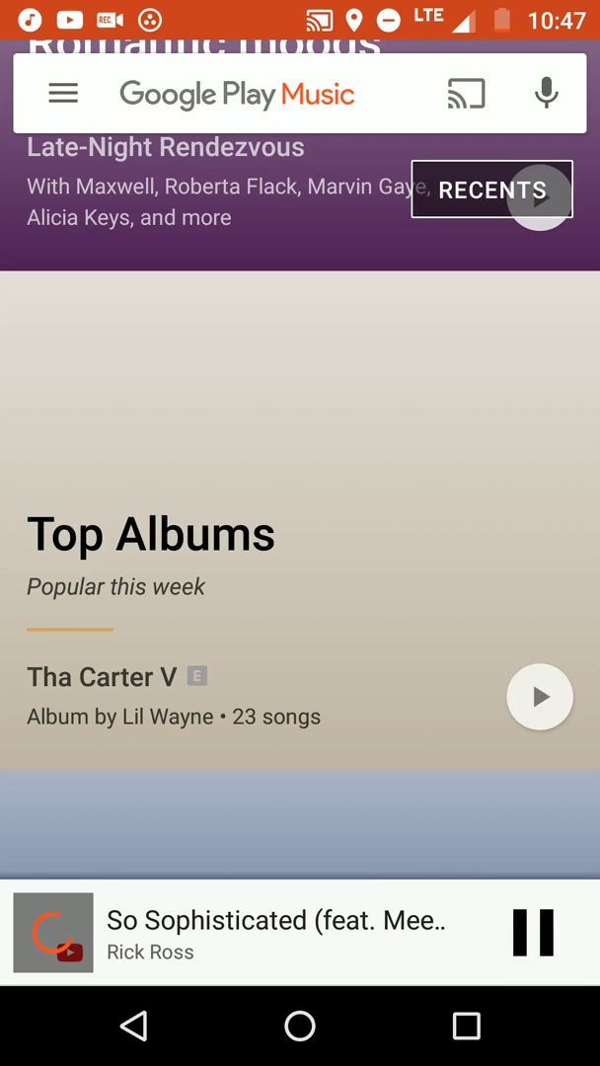
scroll("down", 3)
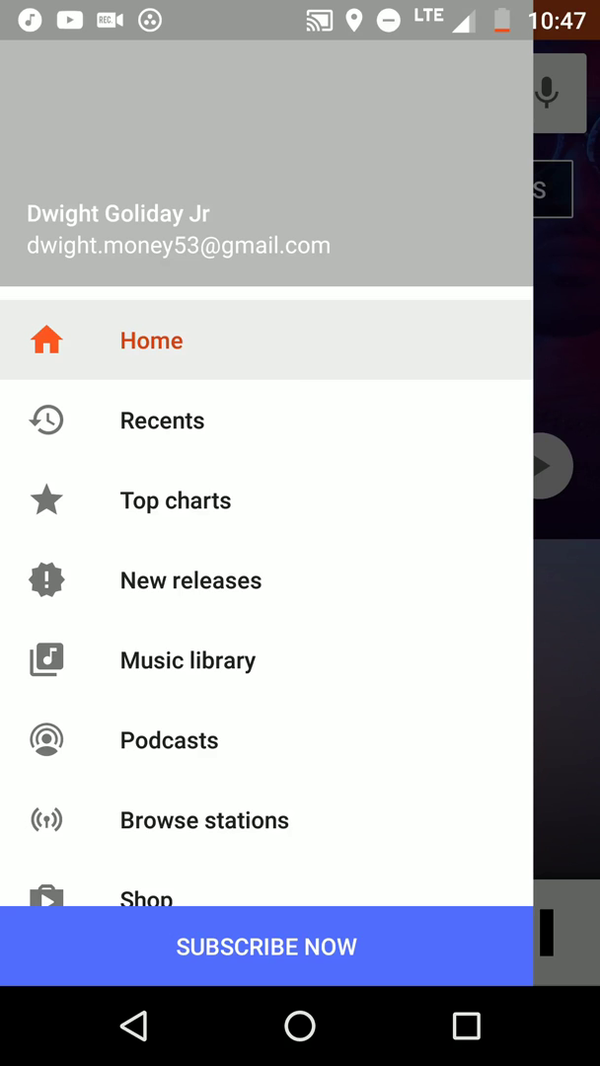
Play Money Calling from the uploaded 00-playlist and scroll through its tracks
left_click(187, 660)
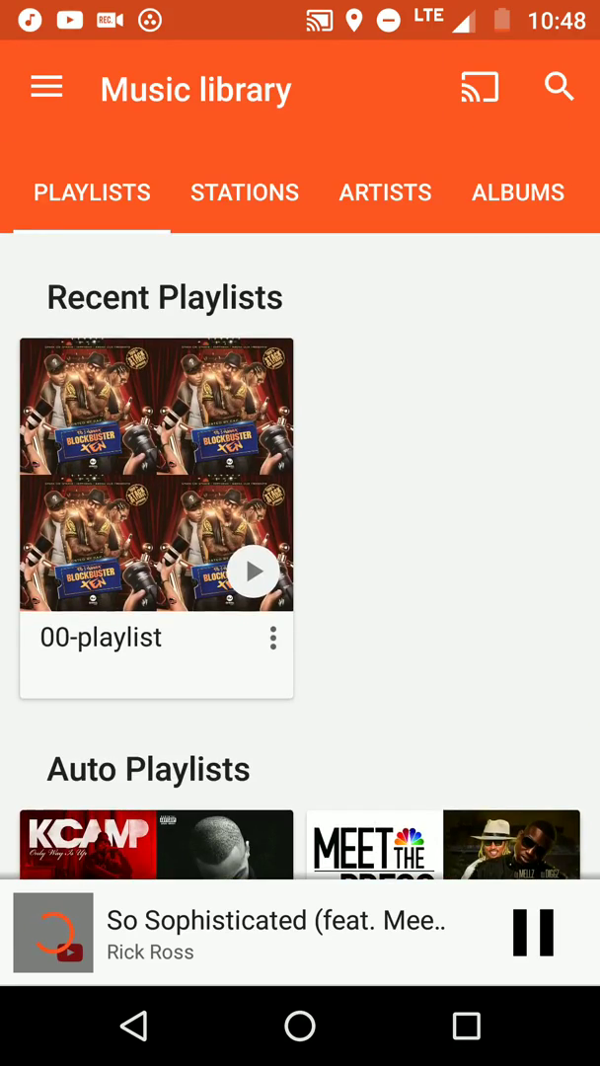
left_click(156, 475)
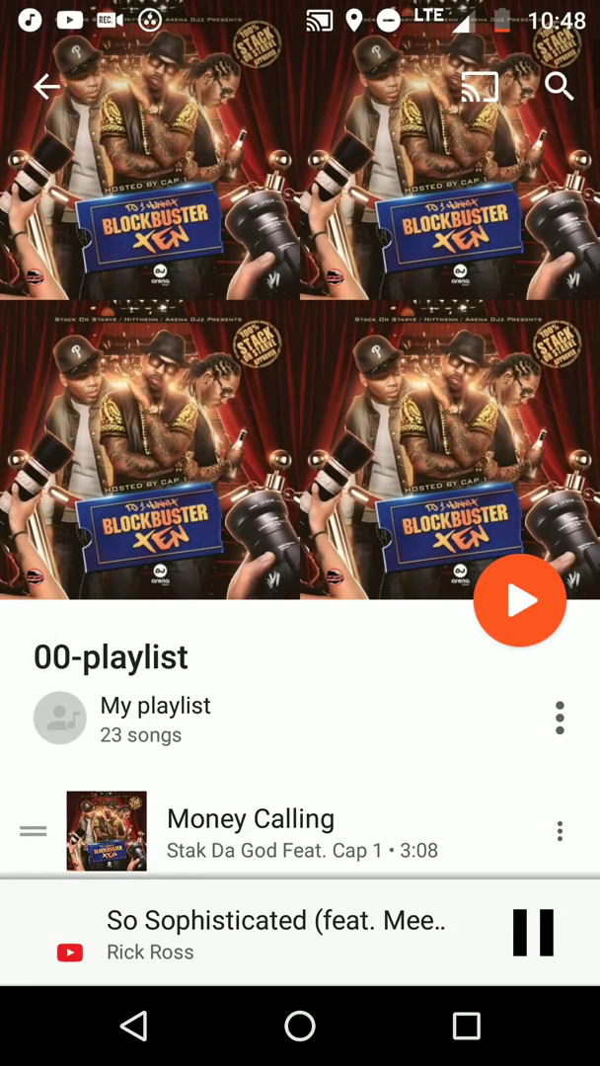
left_click(534, 932)
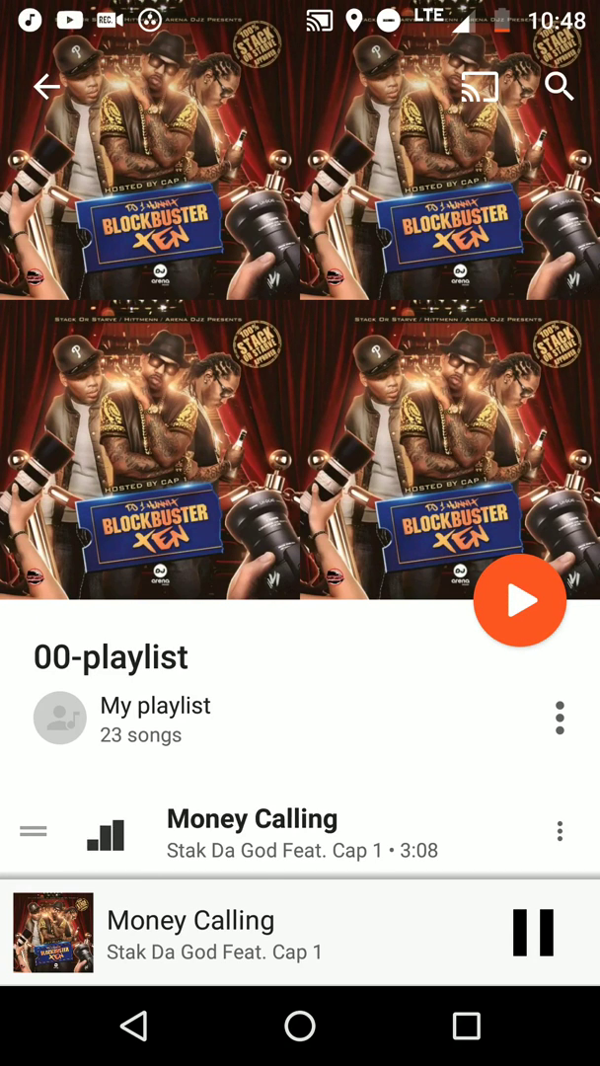
scroll("down", 3)
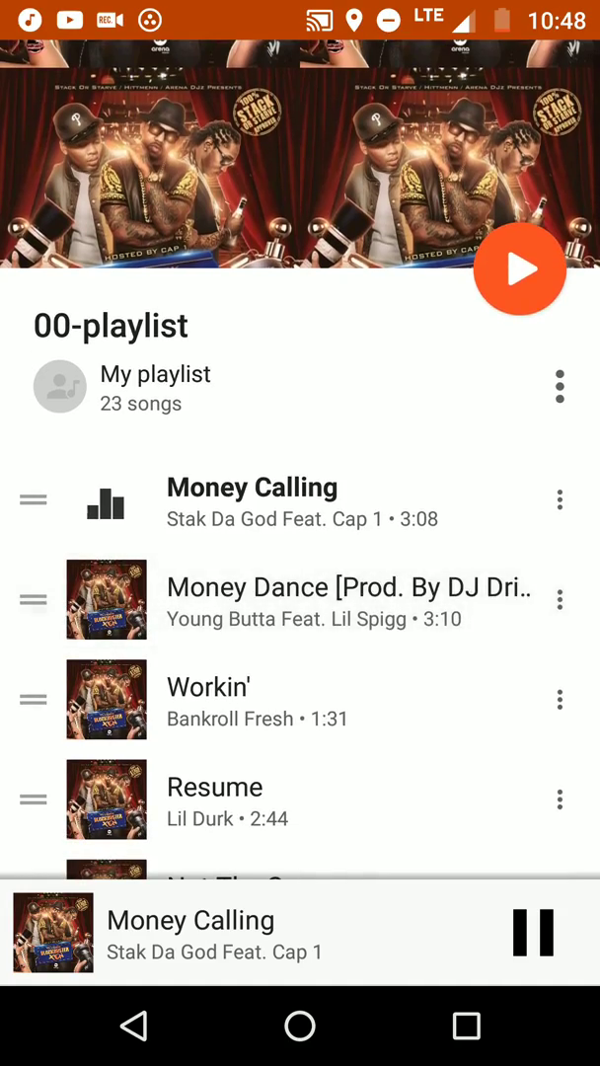
scroll("down", 3)
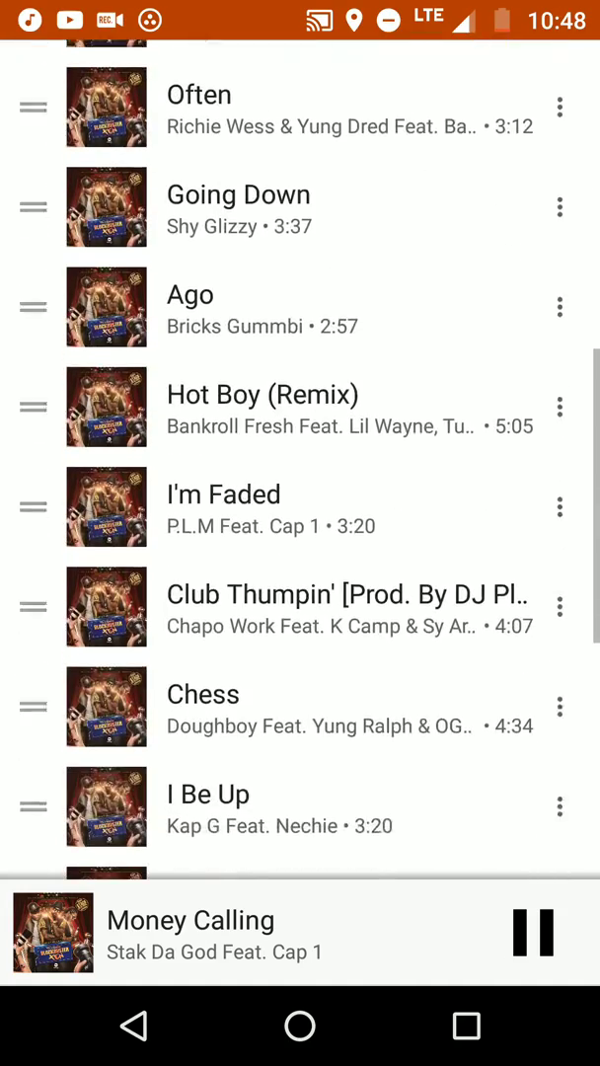
scroll("down", 3)
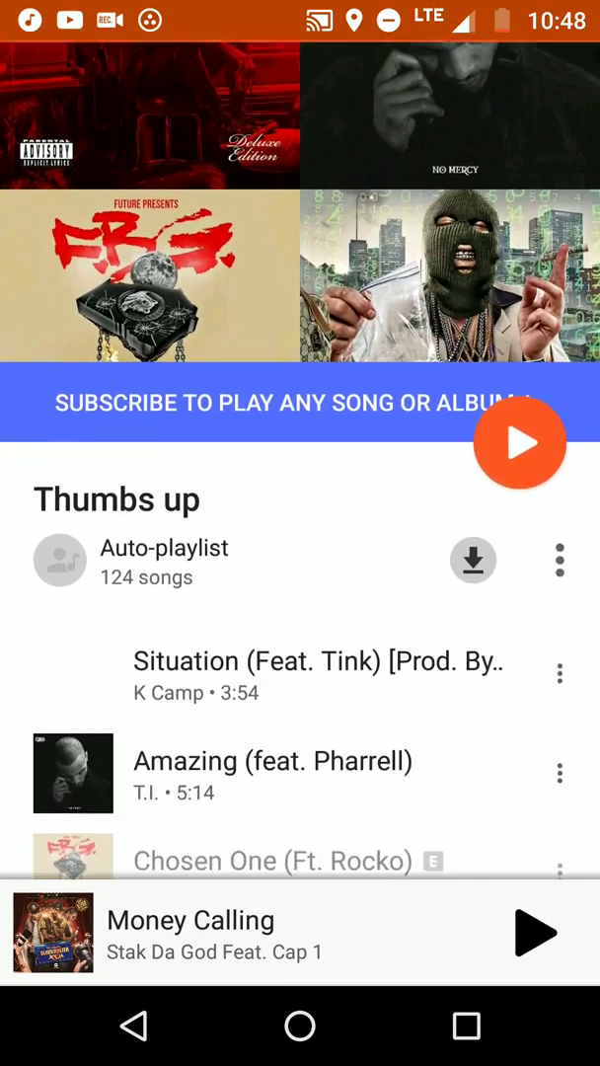
Play T.I.'s Amazing (feat. Pharrell) from the Thumbs up playlist
scroll("down", 3)
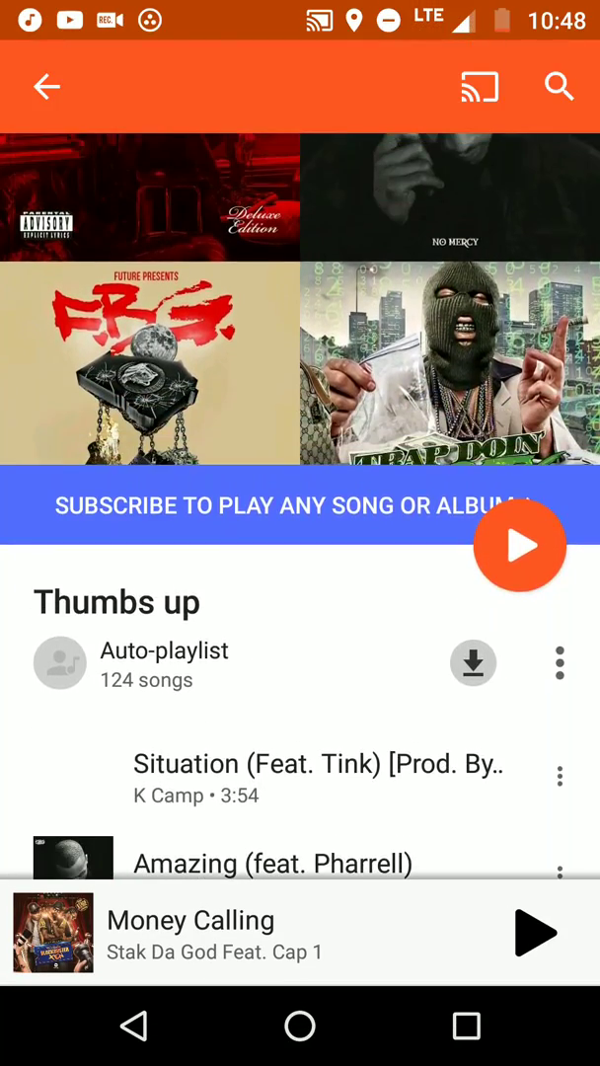
scroll("down", 3)
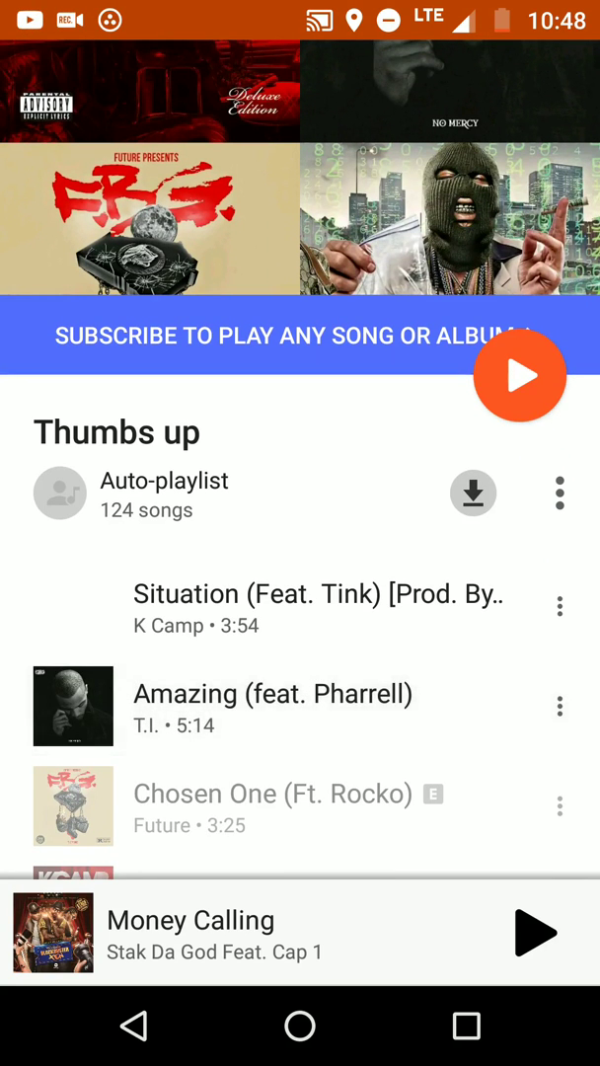
left_click(272, 693)
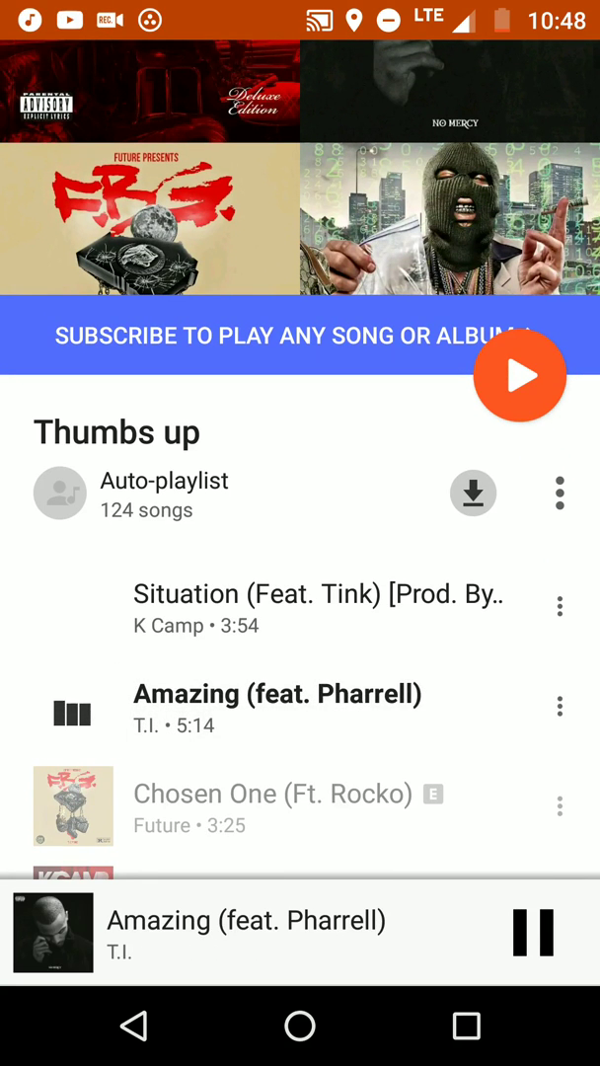
Return to the music library, then leave for the phone's home screen
scroll("down", 3)
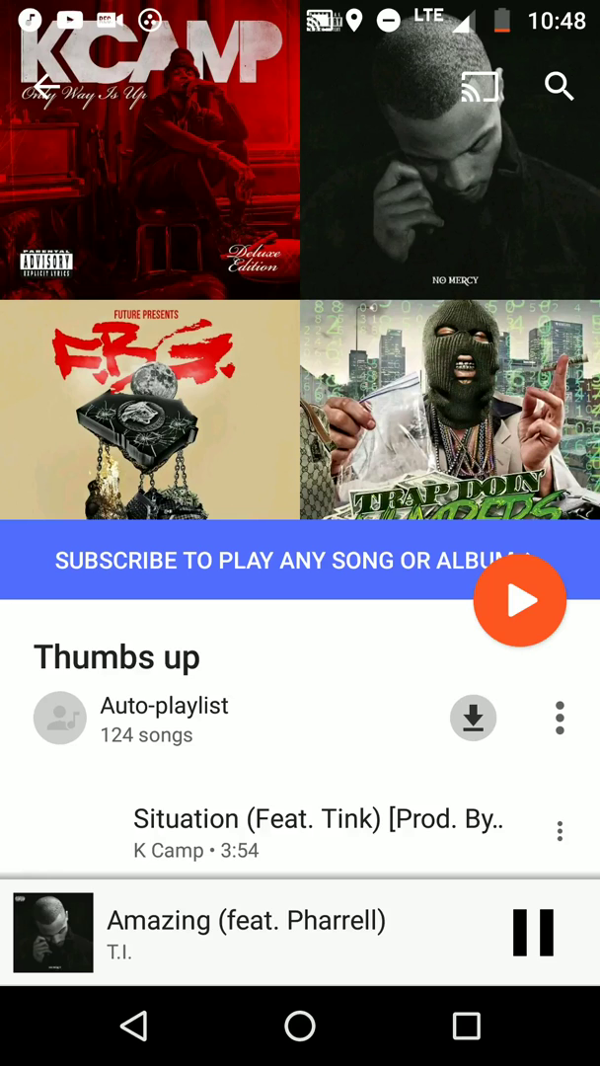
left_click(533, 934)
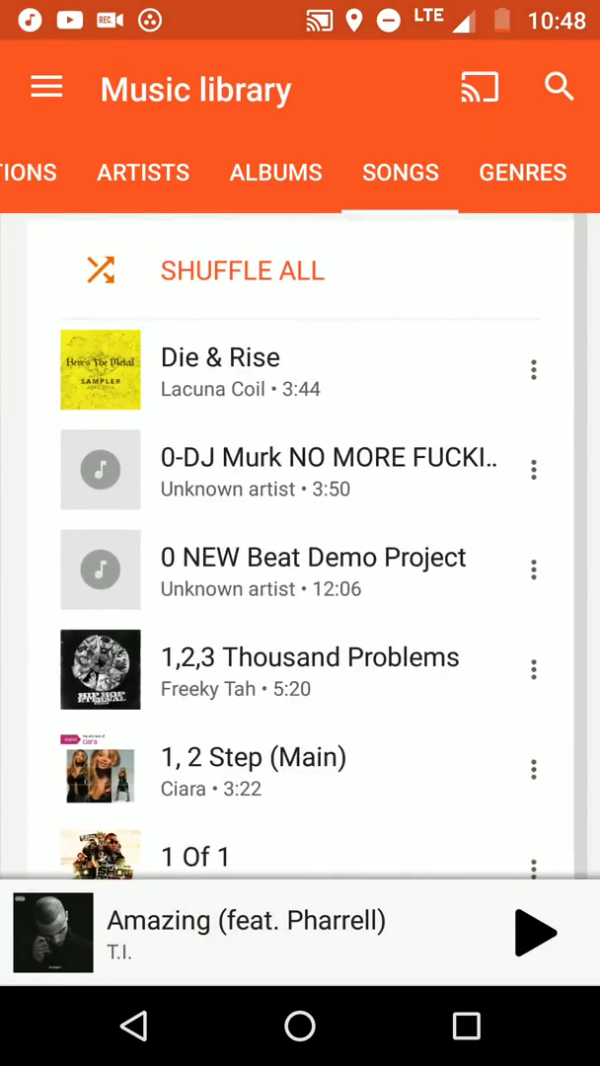
left_click(300, 172)
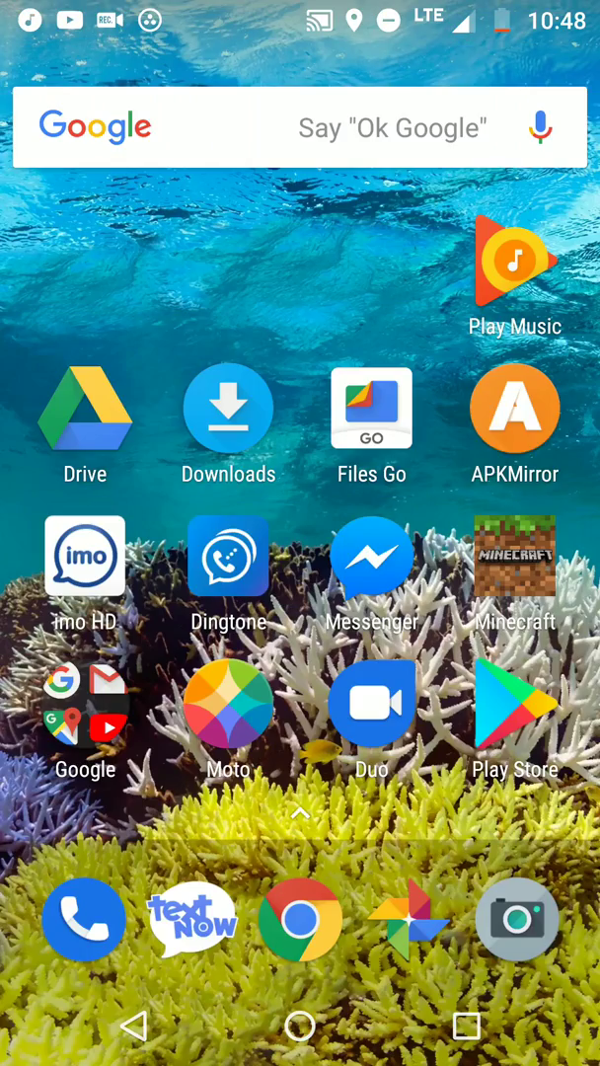
Open Settings > Data usage > Cellular data usage for Oct 1 – 31
scroll("left", 3)
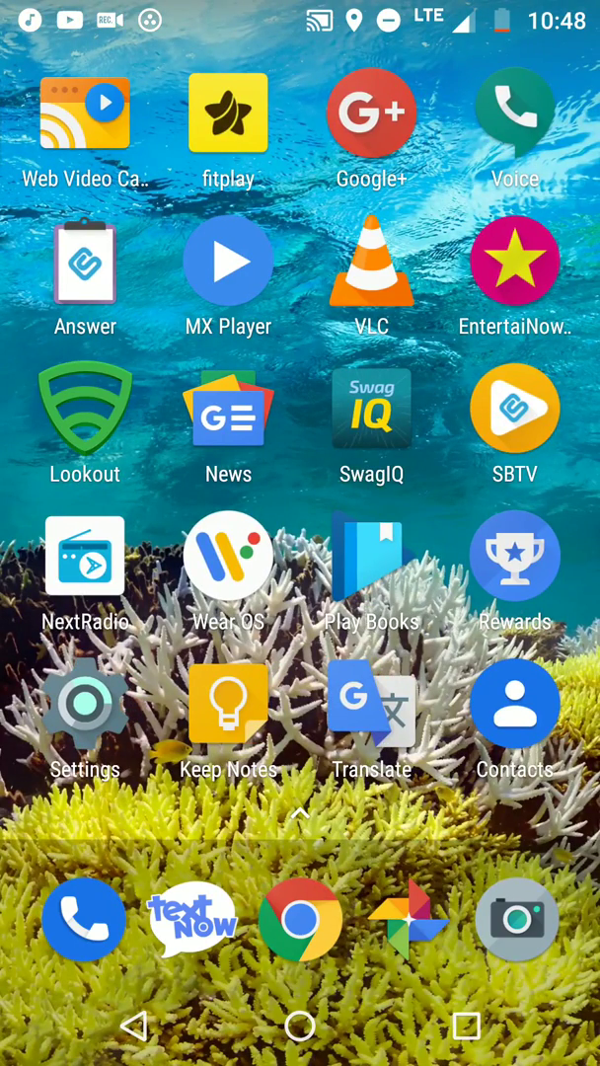
left_click(85, 701)
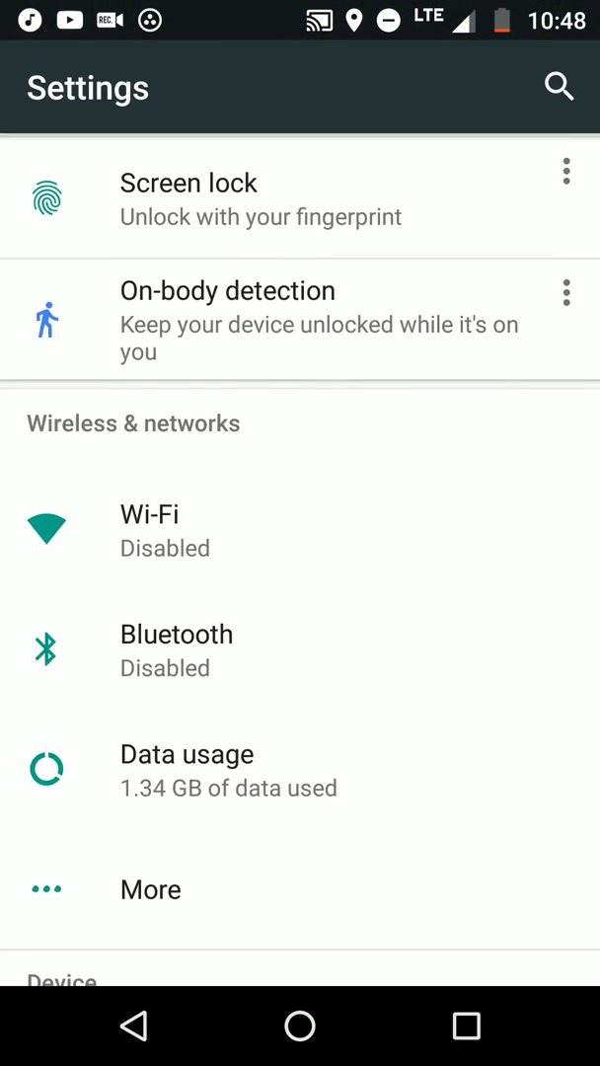
left_click(187, 753)
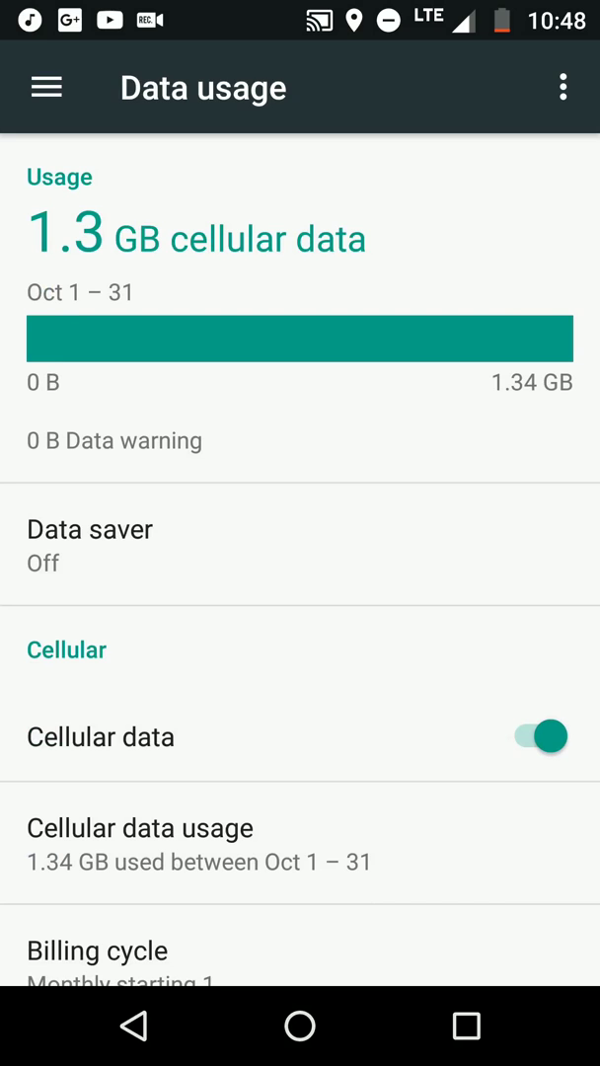
left_click(140, 827)
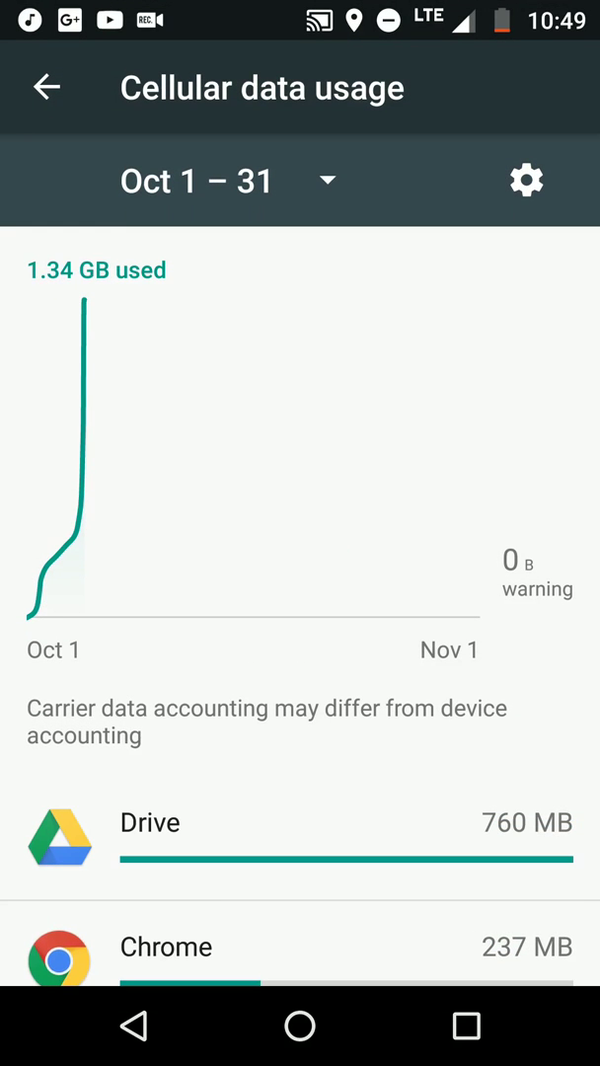
Scroll the per-app cellular usage list, then return to the Data usage overview
scroll("down", 3)
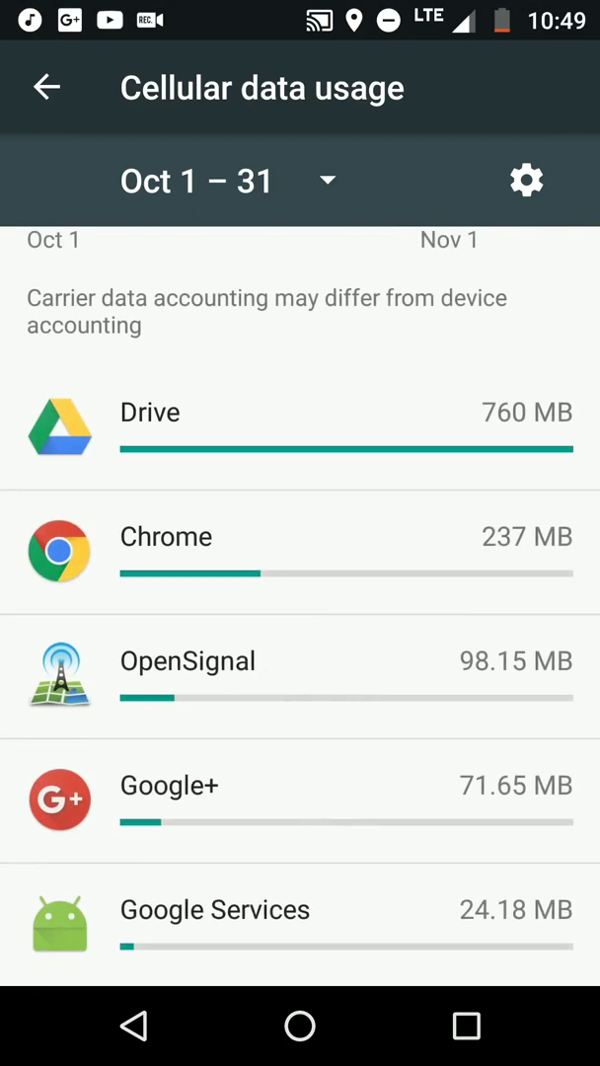
scroll("down", 3)
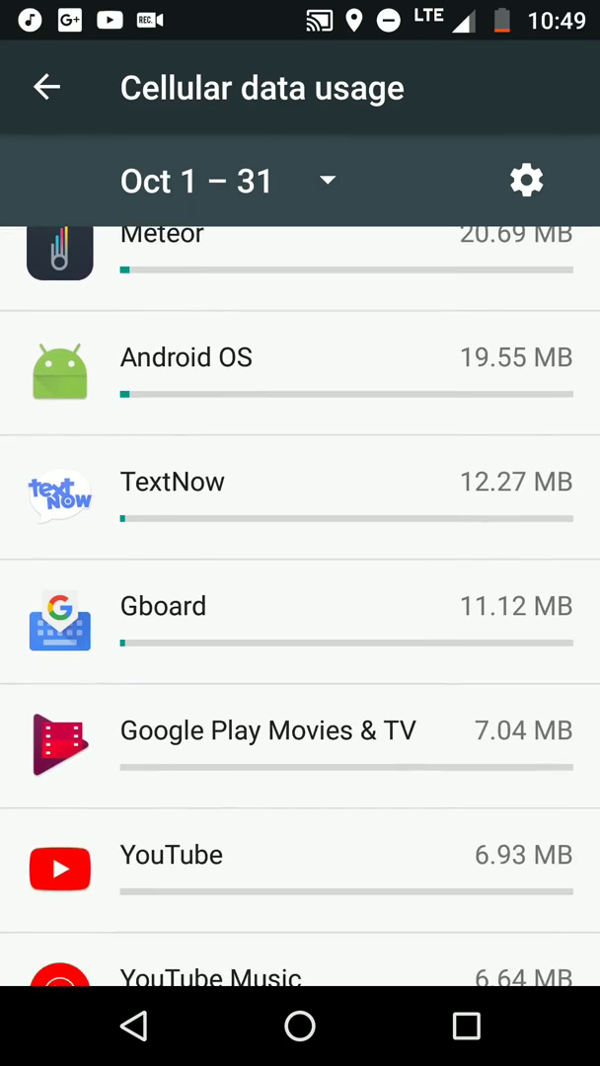
scroll("down", 3)
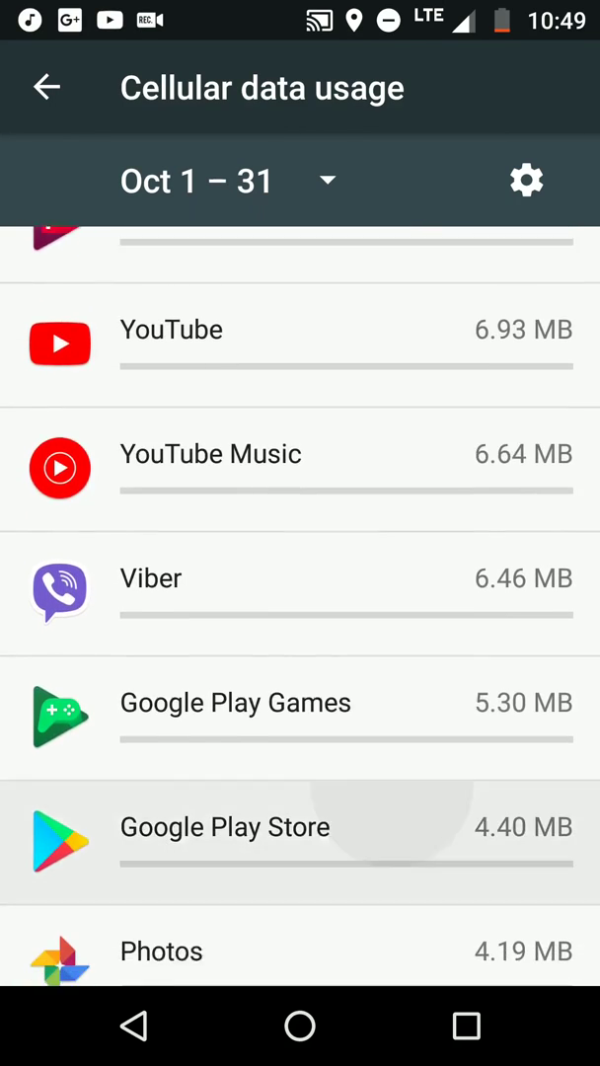
scroll("down", 3)
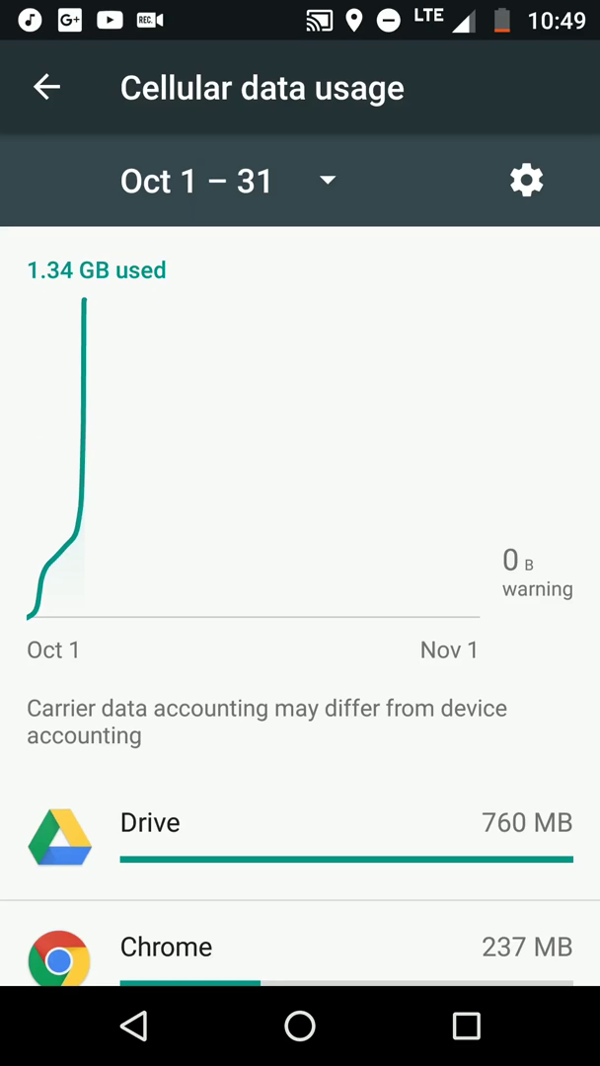
left_click(46, 86)
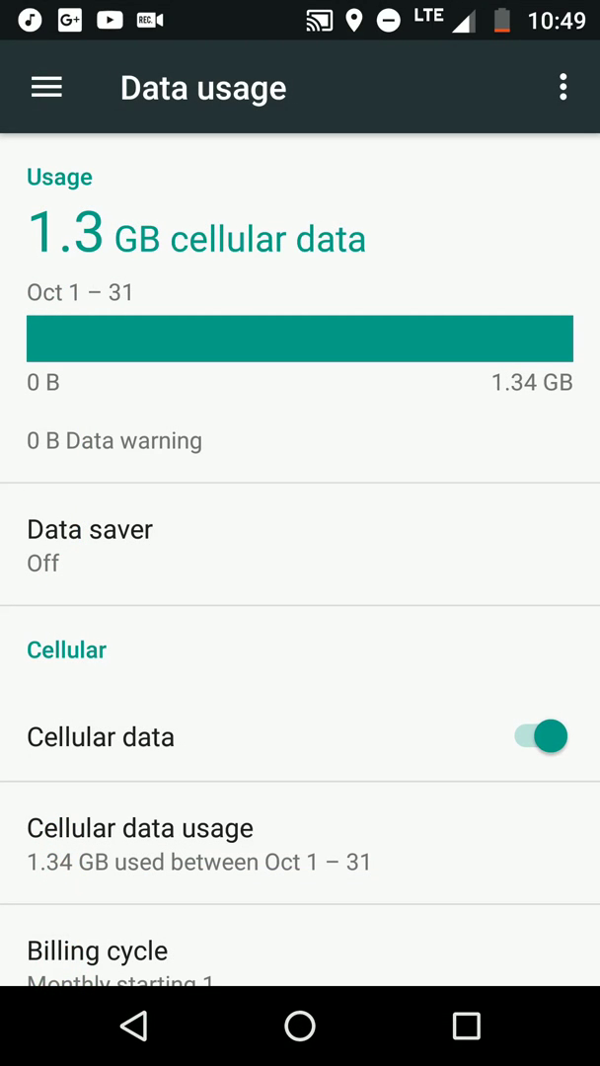